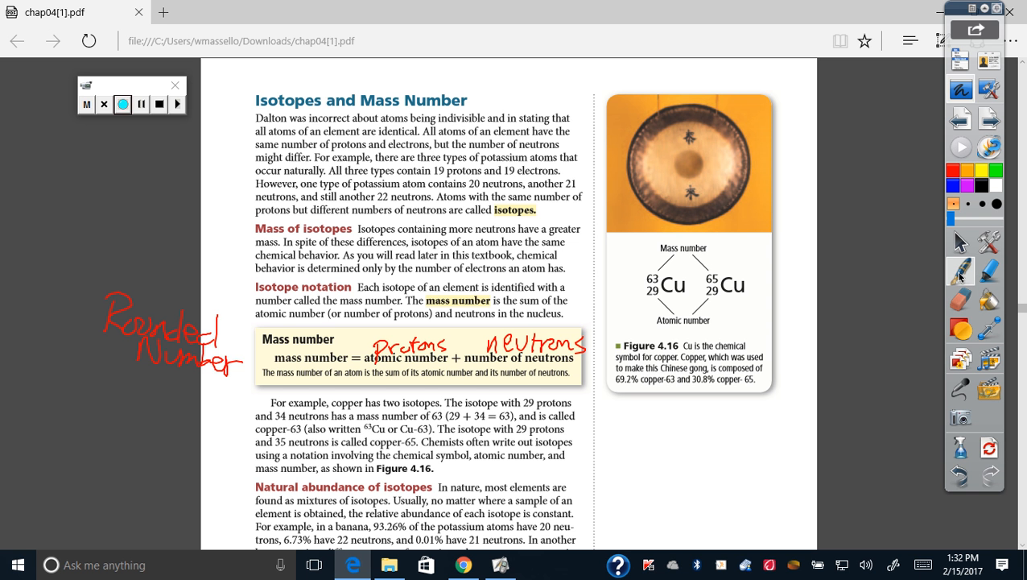
- Draw a red ink arrow from the 'Rounded Number' note to the Mass number heading
drag(227, 346, 260, 337)
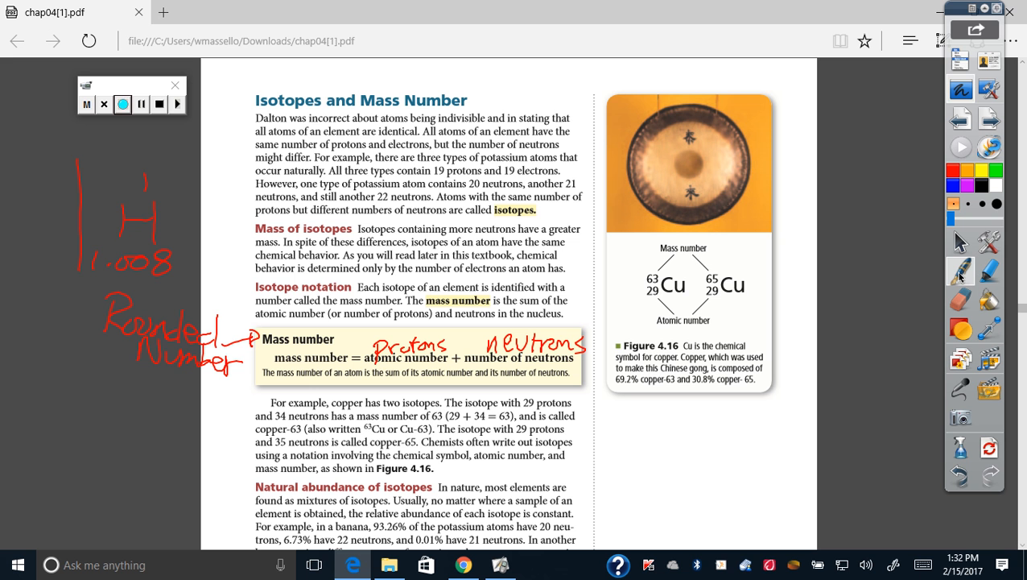
- Draw a red box around the handwritten hydrogen example (1, H, 1.008) in the margin
drag(76, 149, 197, 286)
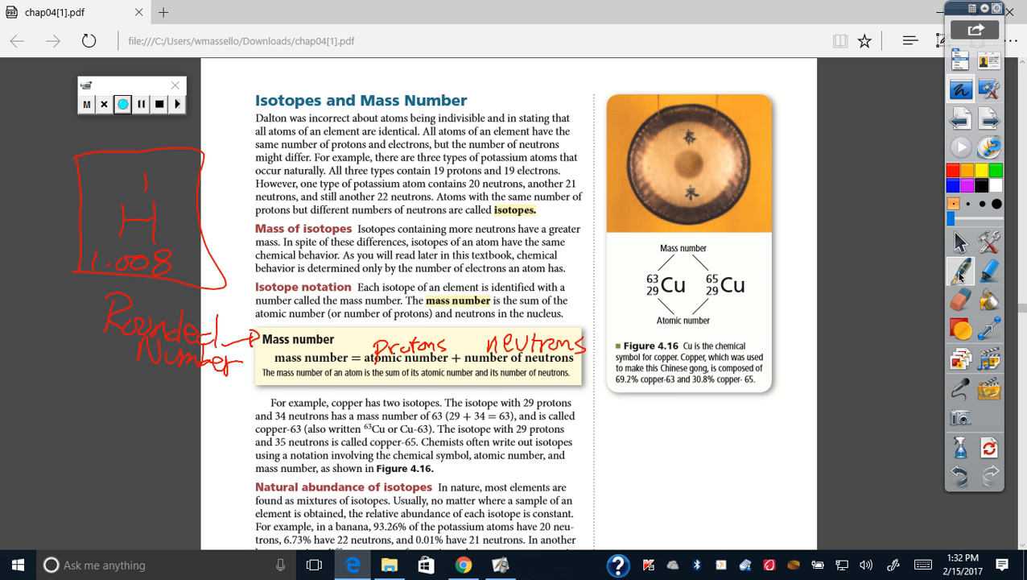
- Write '= 1' in red ink to the right of the handwritten 1.008
drag(190, 265, 233, 274)
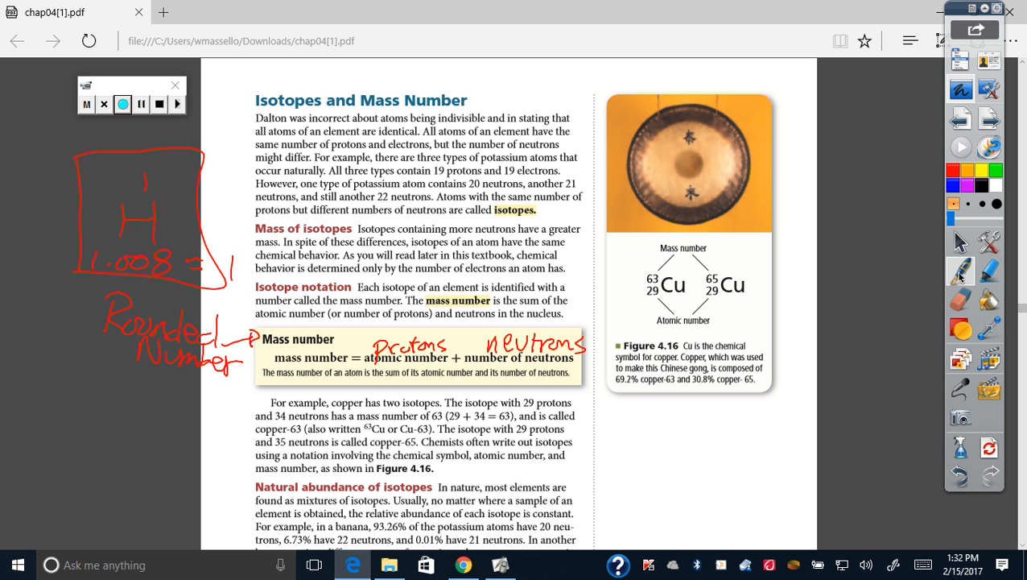